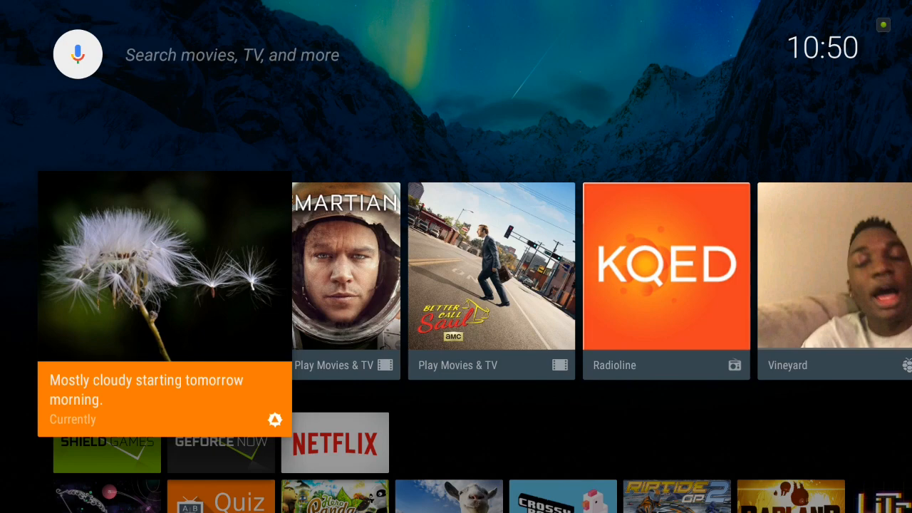
Launch the Marshmallow Easter egg game and start a round from score 0
scroll("right", 3)
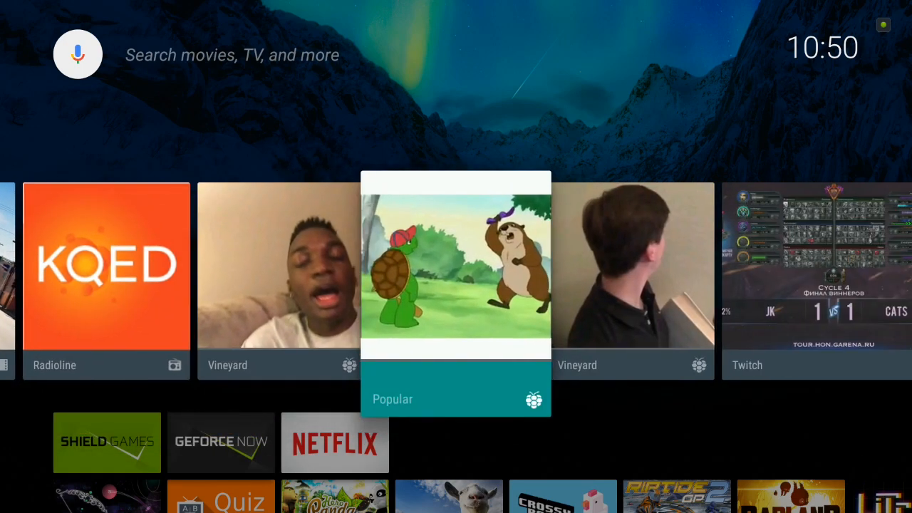
scroll("right", 3)
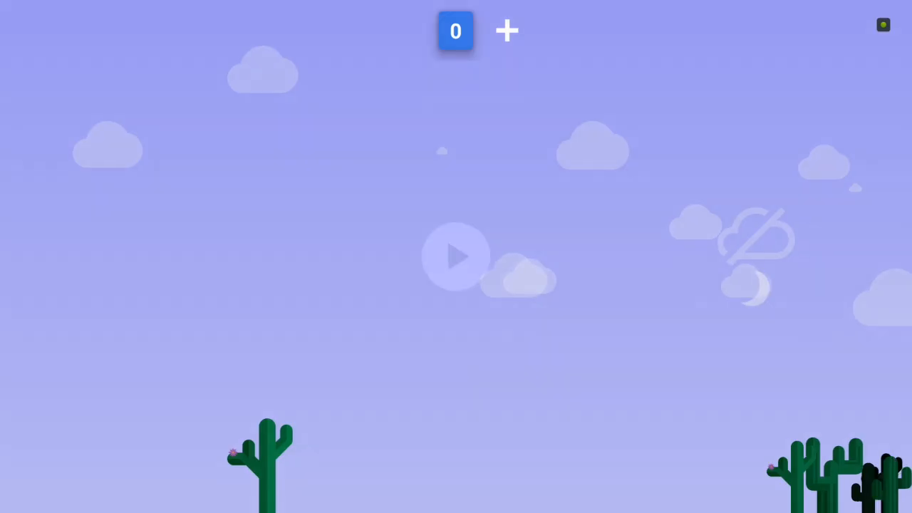
left_click(456, 257)
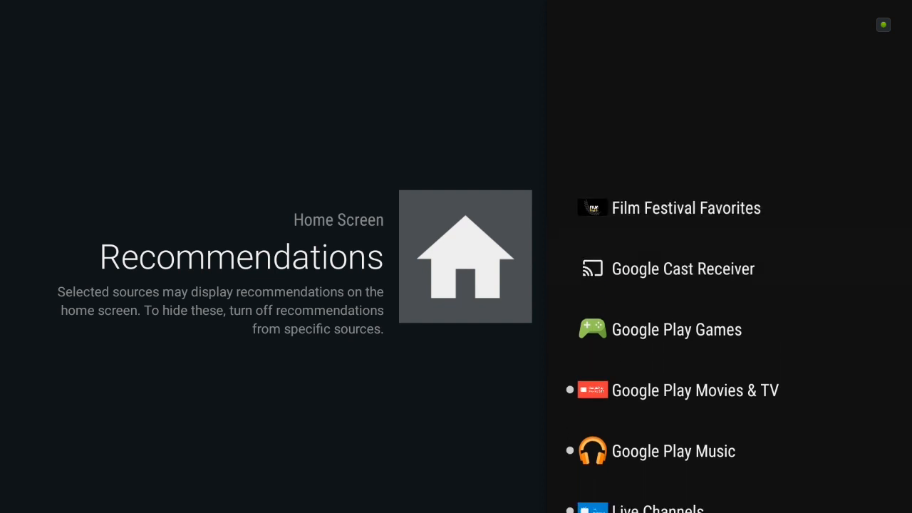
Scroll the Home Screen Recommendations list of sources like Google Play Movies & TV
scroll("down", 3)
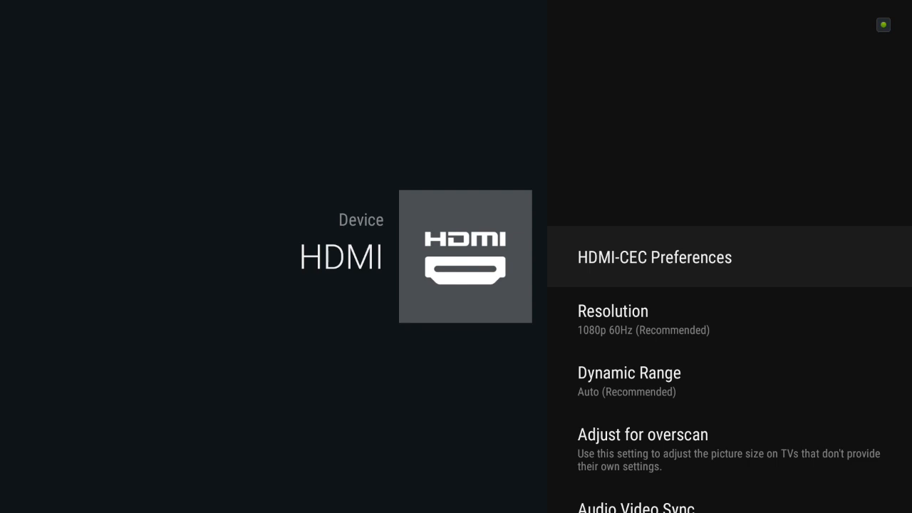
Scroll the Device HDMI page down and select Dynamic Range
scroll("down", 3)
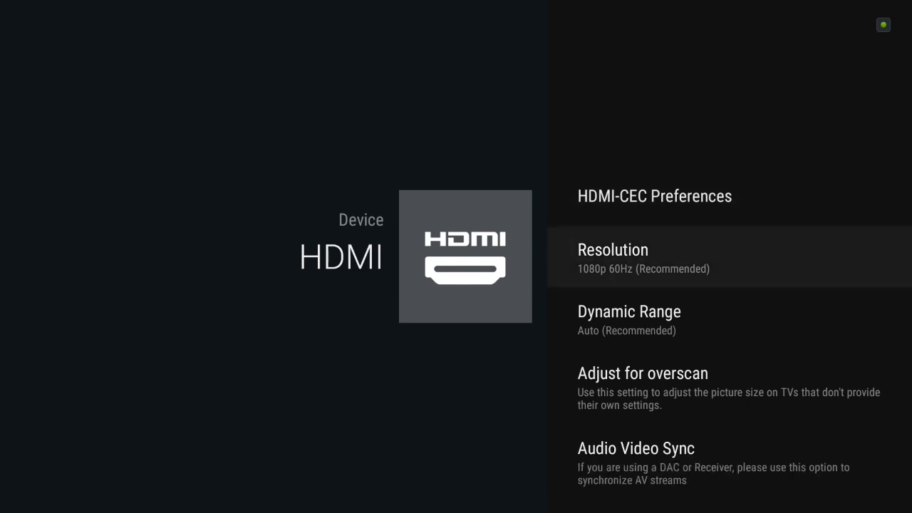
scroll("down", 3)
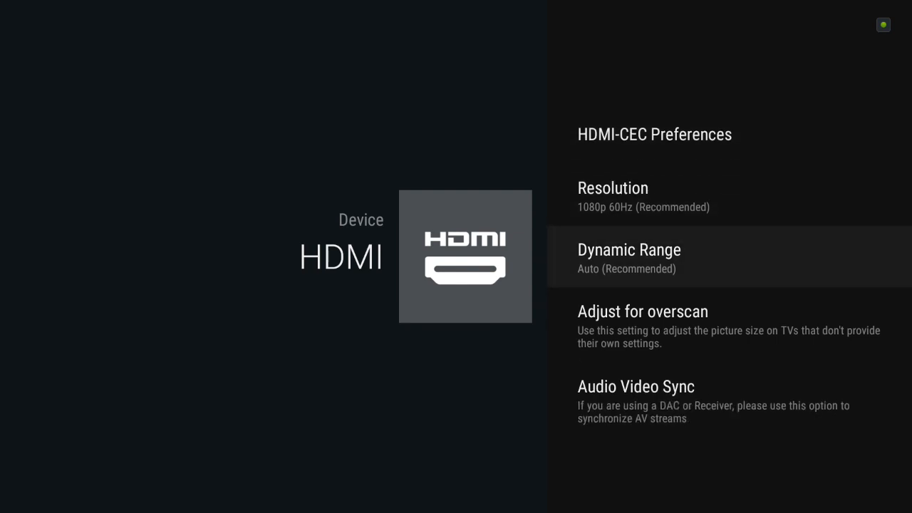
left_click(629, 257)
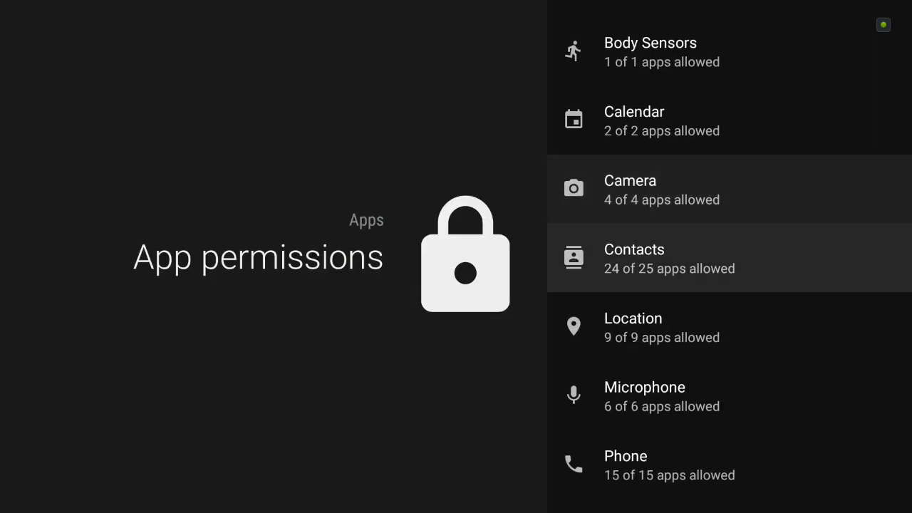
Allow Weather Delta location access and cancel its Location Not Found warning
scroll("down", 3)
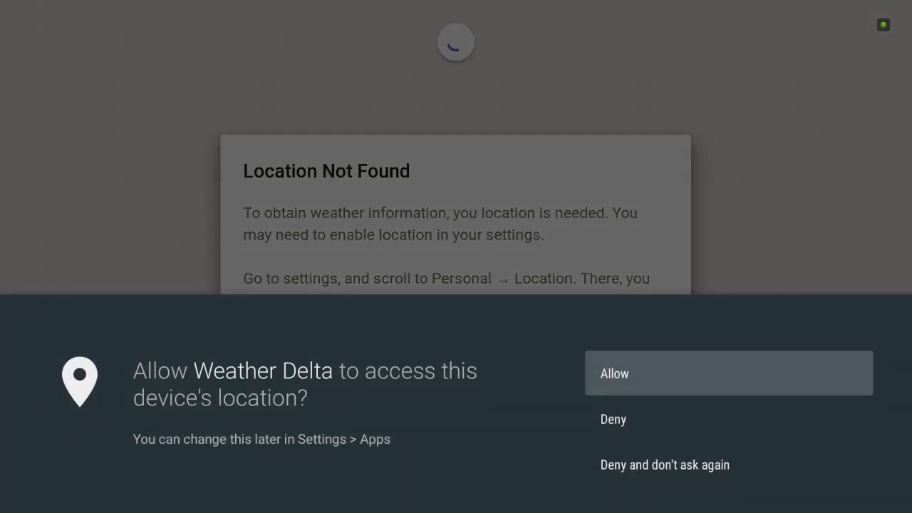
left_click(729, 373)
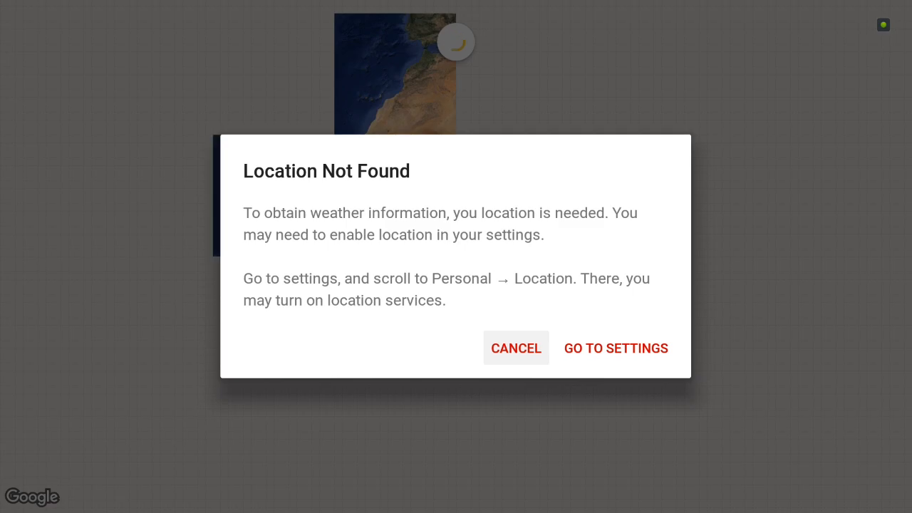
left_click(515, 348)
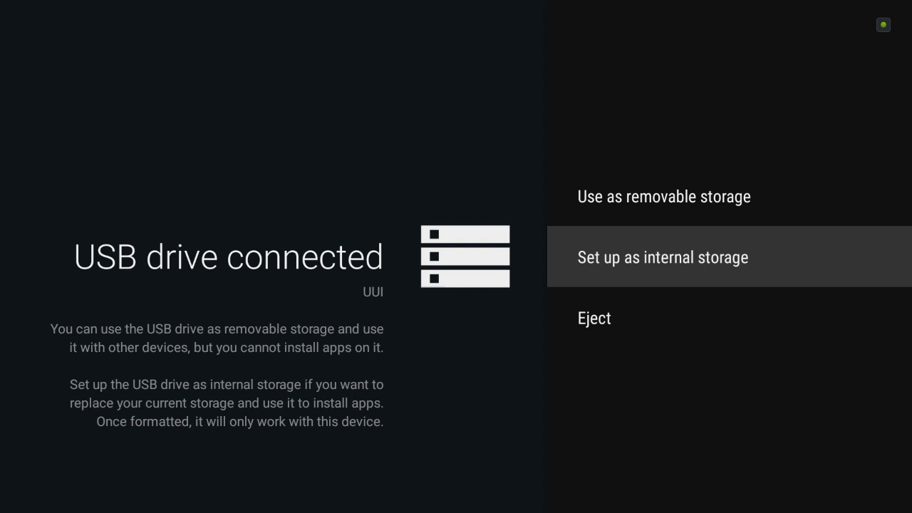
Highlight Use as removable storage on the USB drive connected prompt
key("up")
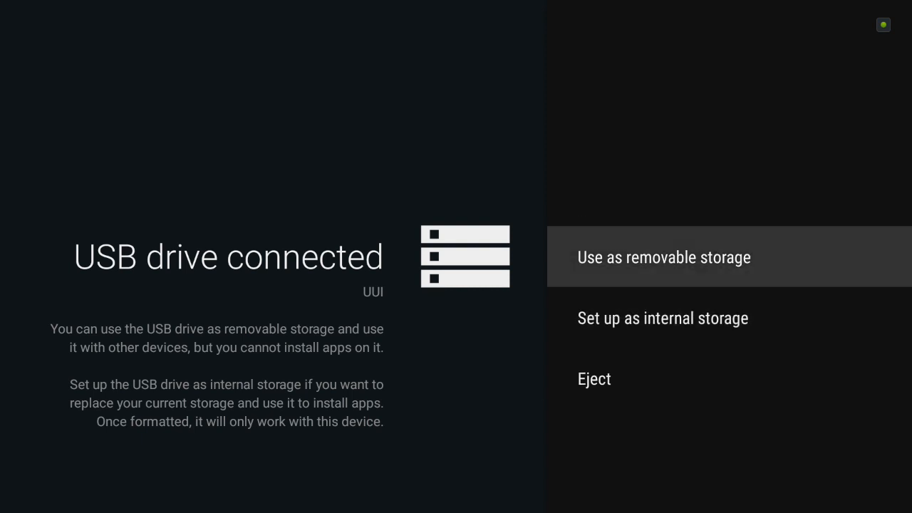